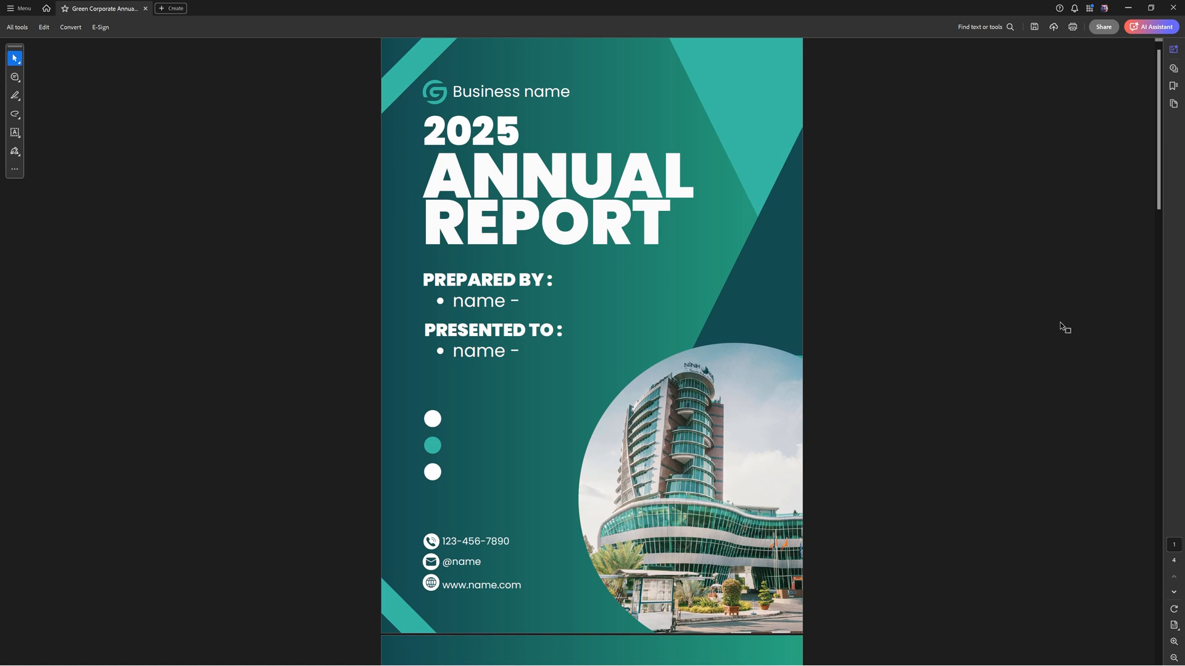
pyautogui.moveTo(1052, 346)
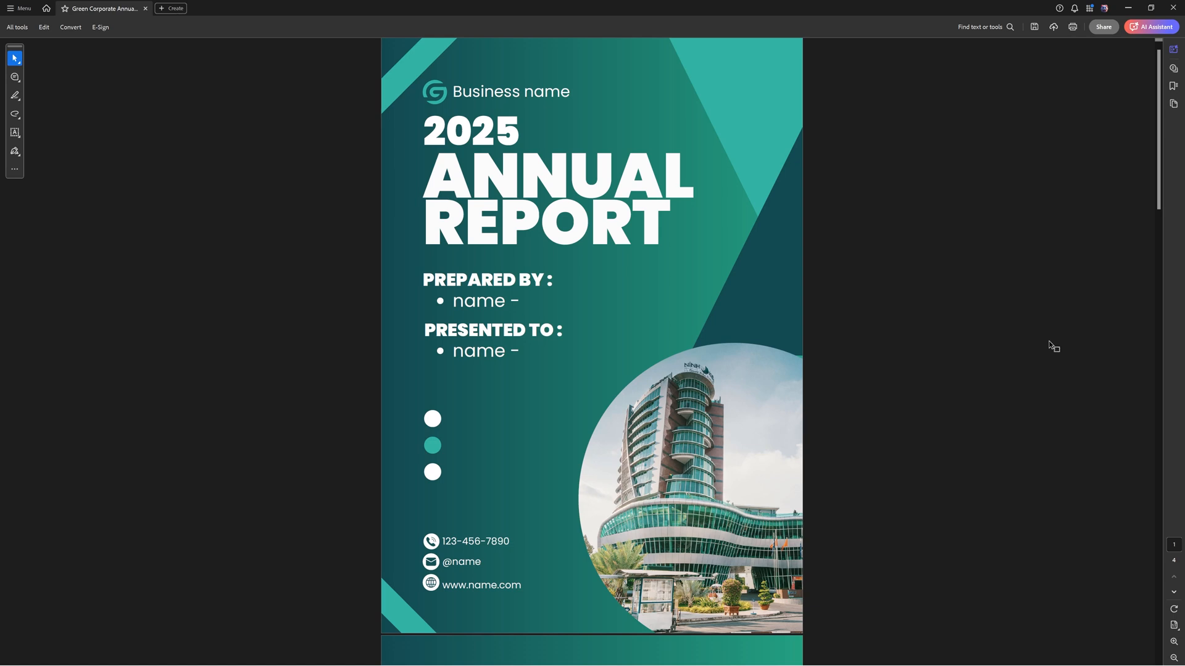
pyautogui.moveTo(1040, 343)
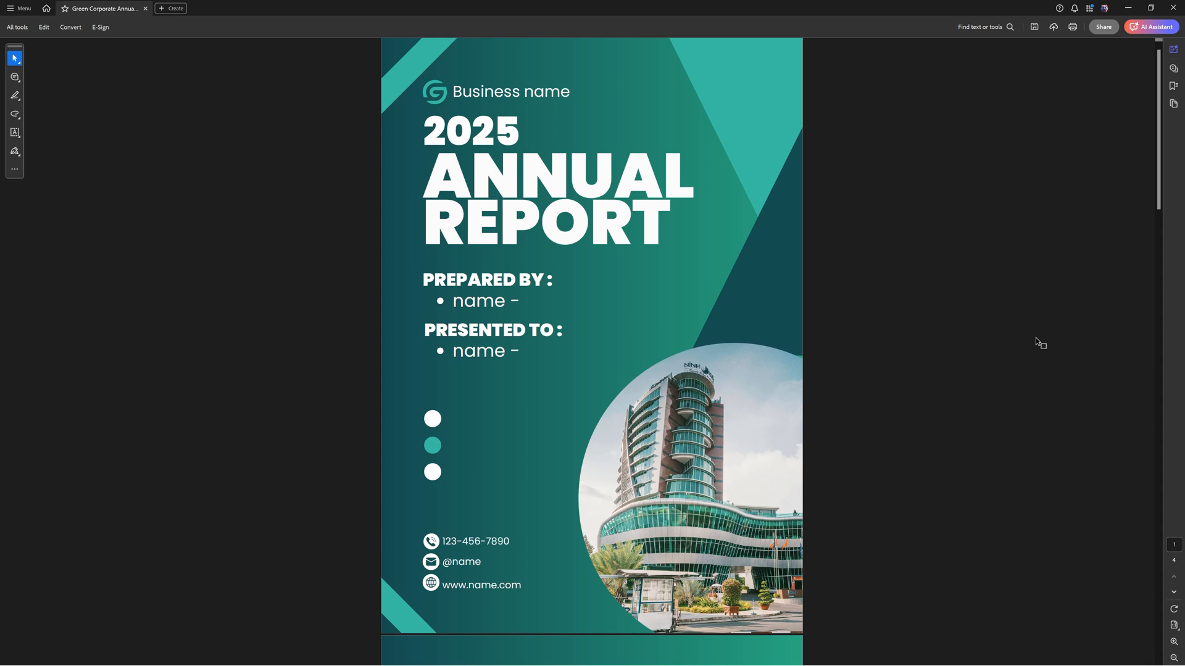
pyautogui.moveTo(627, 314)
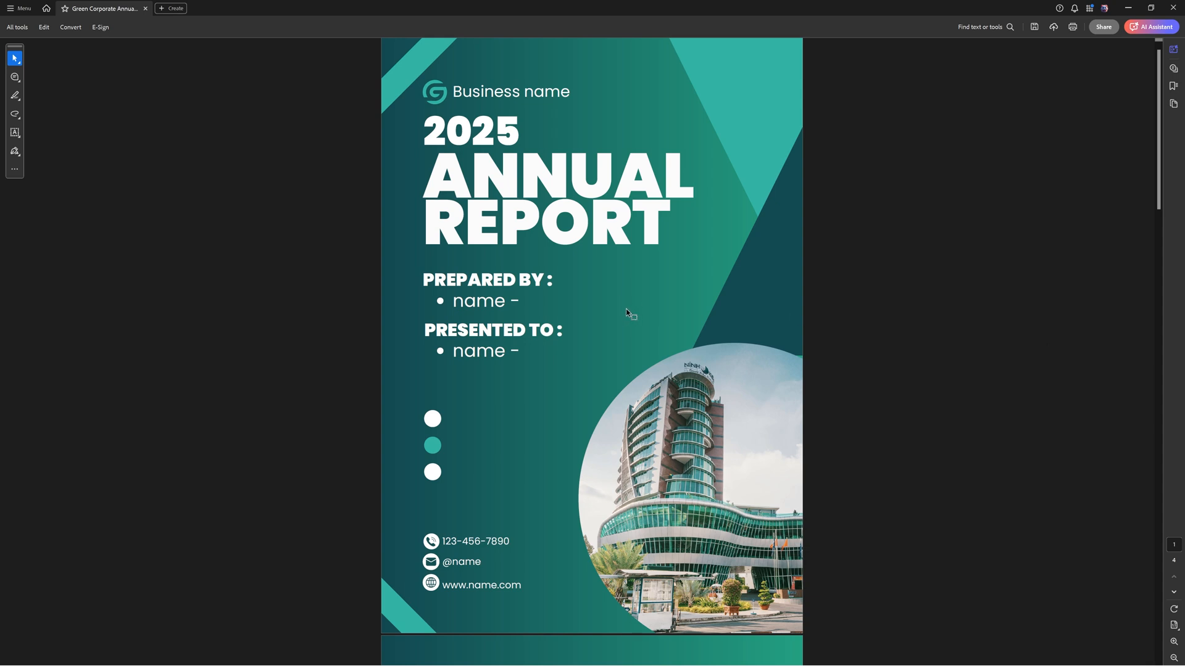
pyautogui.moveTo(649, 342)
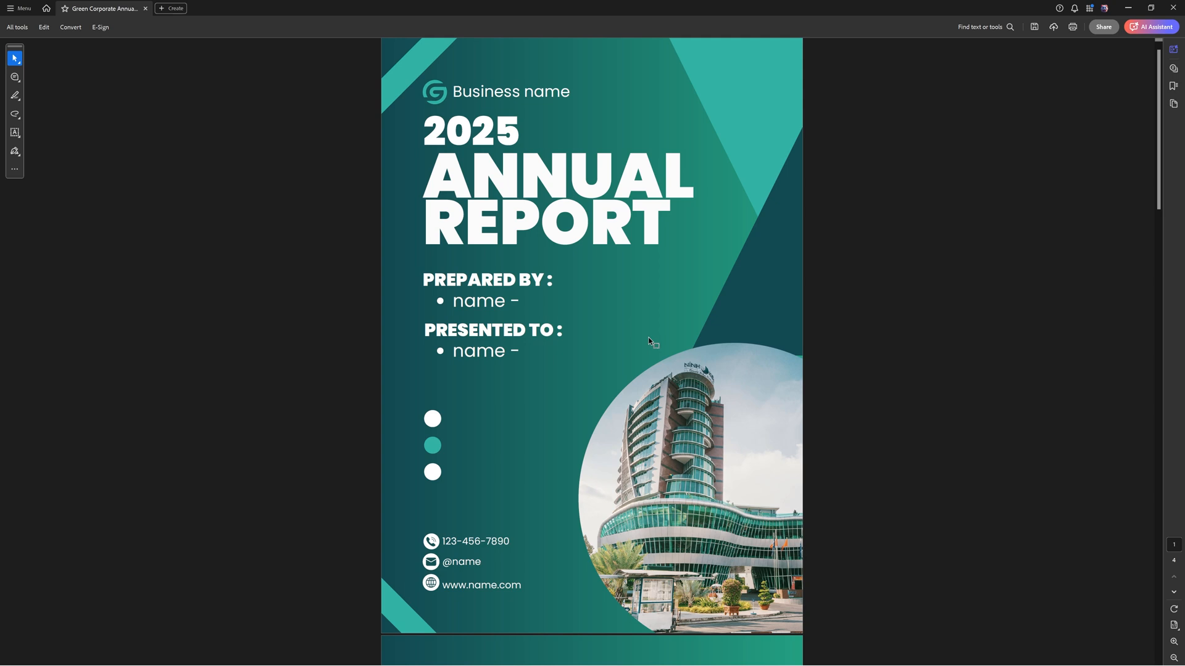
# Open the Edit tools and launch Organize Pages to view the report's four pages.
pyautogui.scroll(-3)
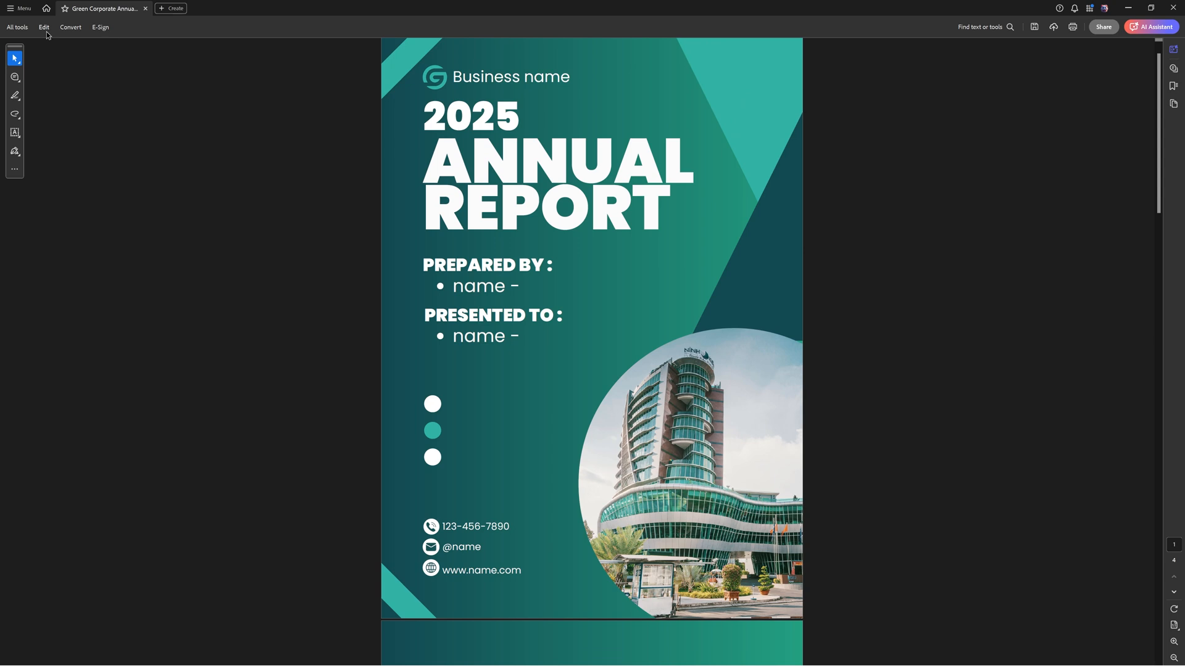
pyautogui.click(43, 27)
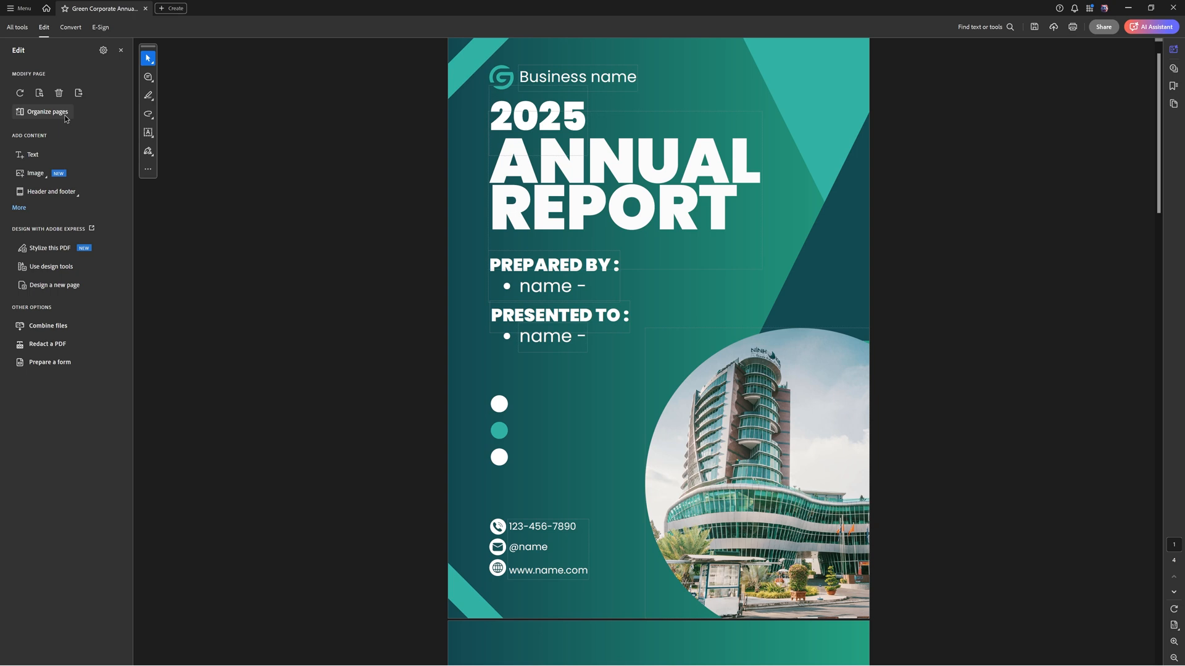
pyautogui.moveTo(47, 112)
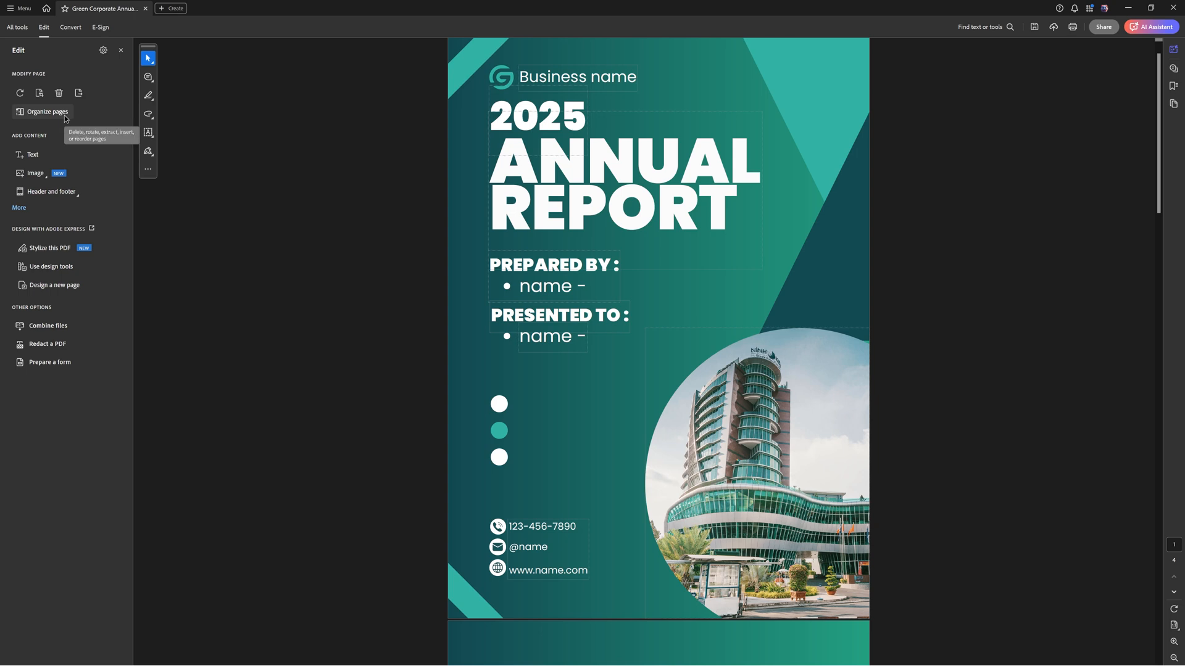
pyautogui.click(47, 111)
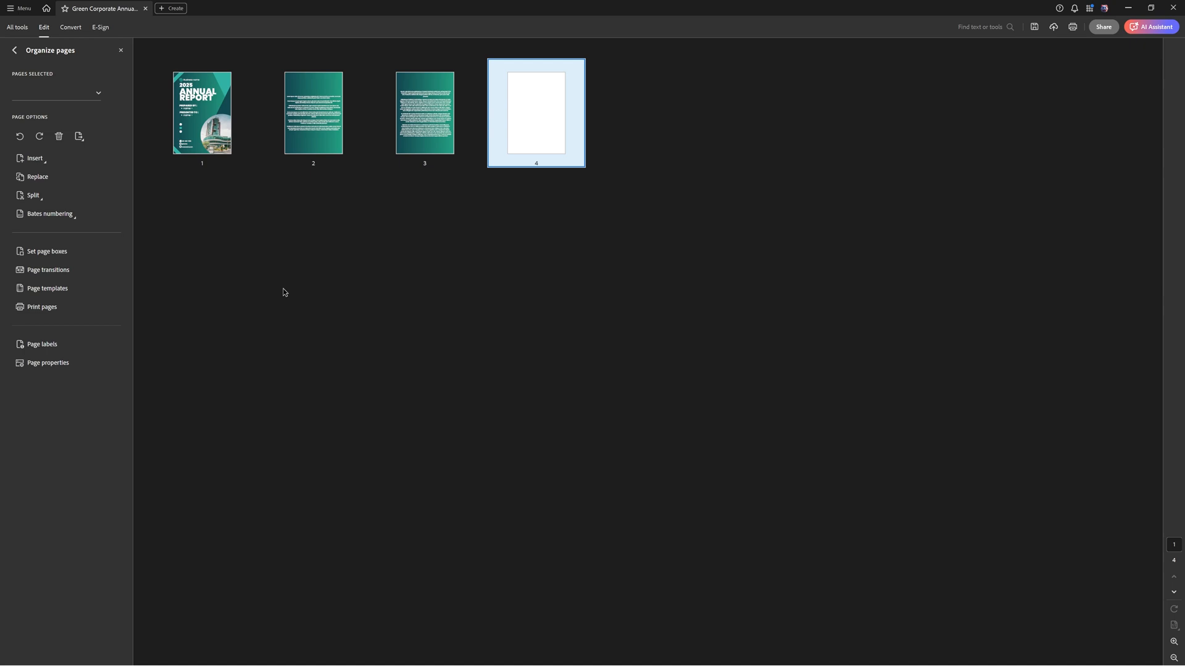
pyautogui.moveTo(283, 283)
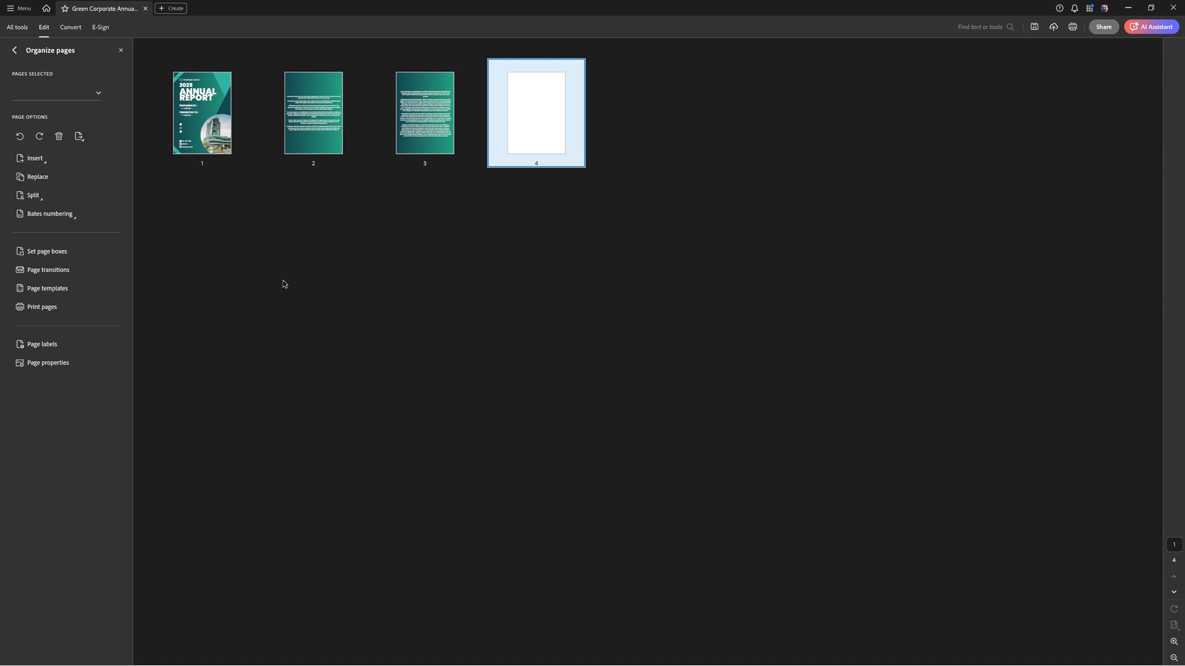
pyautogui.moveTo(290, 265)
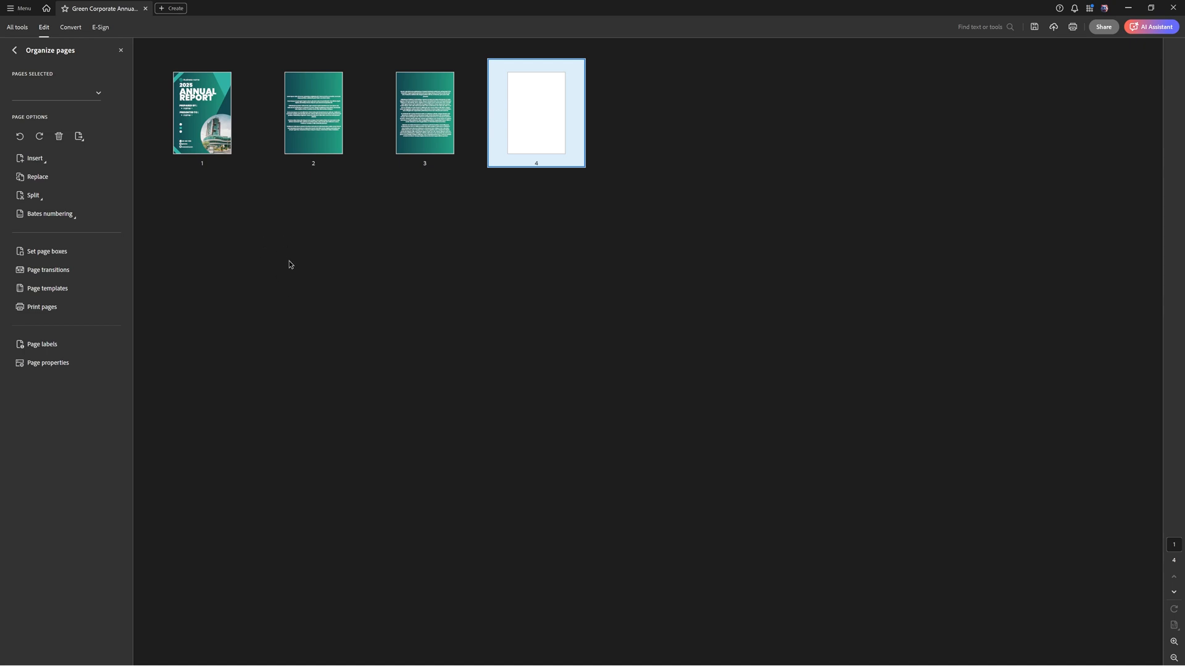
pyautogui.moveTo(490, 342)
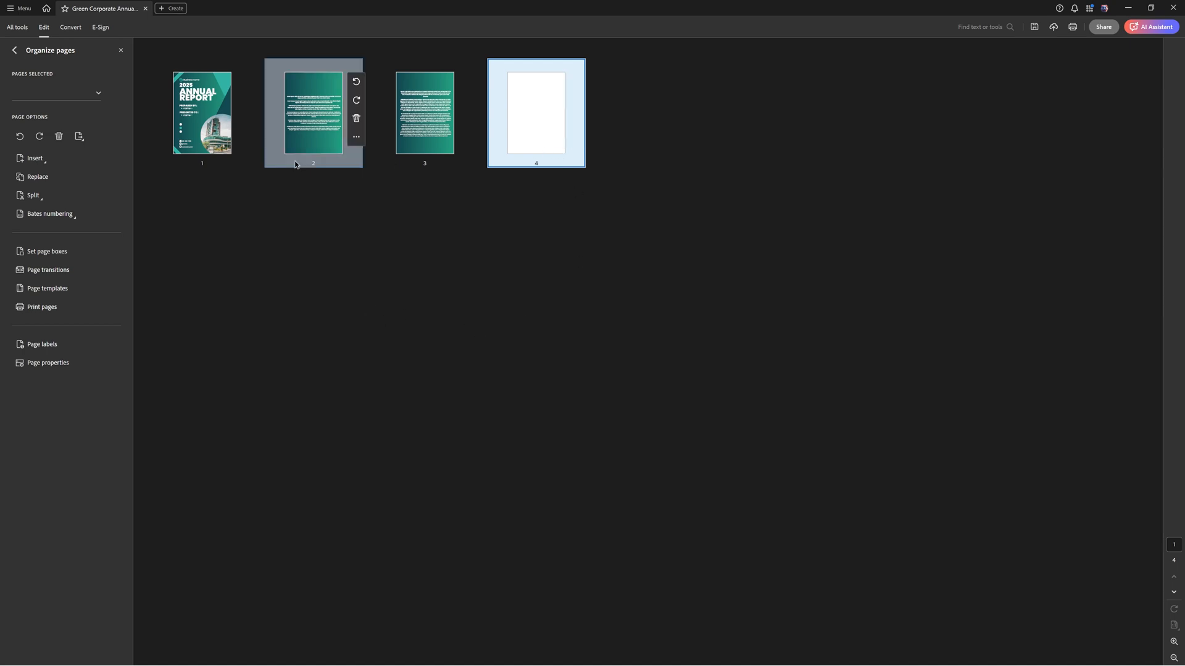
pyautogui.moveTo(539, 126)
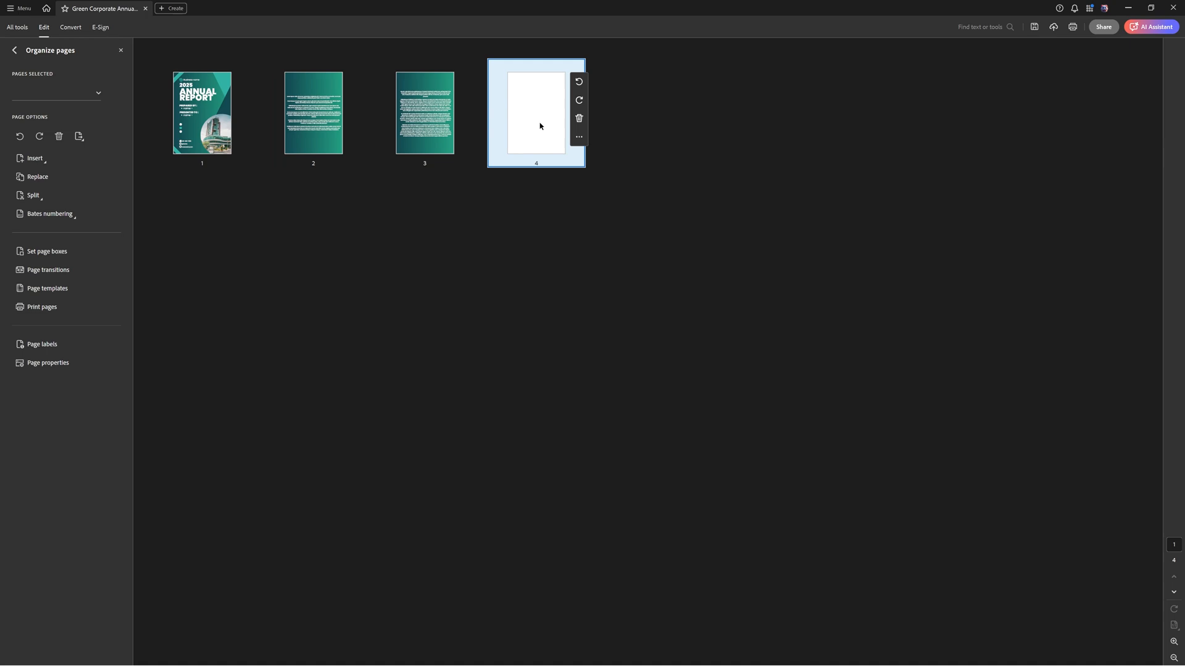
pyautogui.moveTo(545, 120)
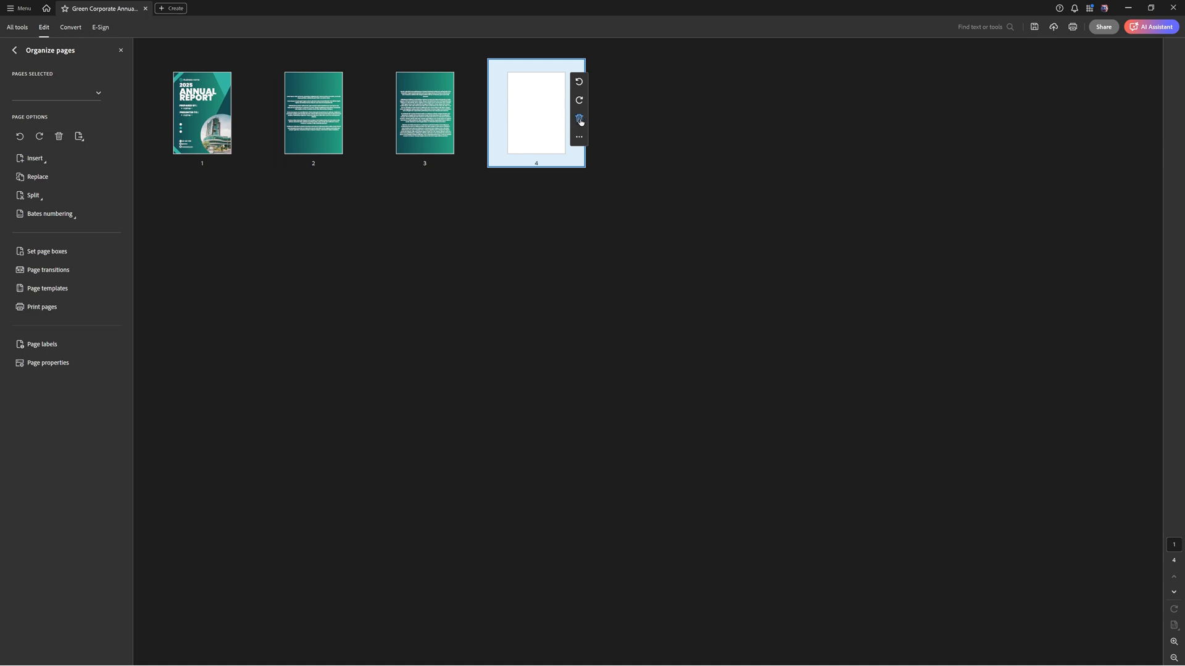
# Delete blank page 4 from the report and confirm the deletion.
pyautogui.click(579, 119)
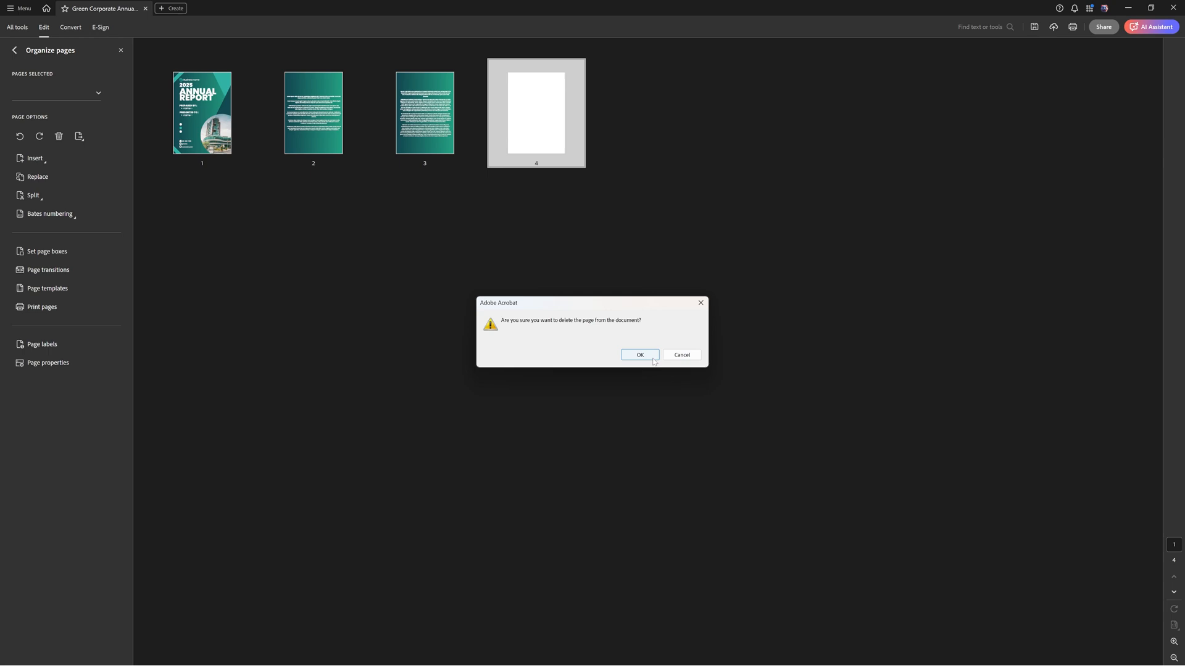
pyautogui.click(639, 356)
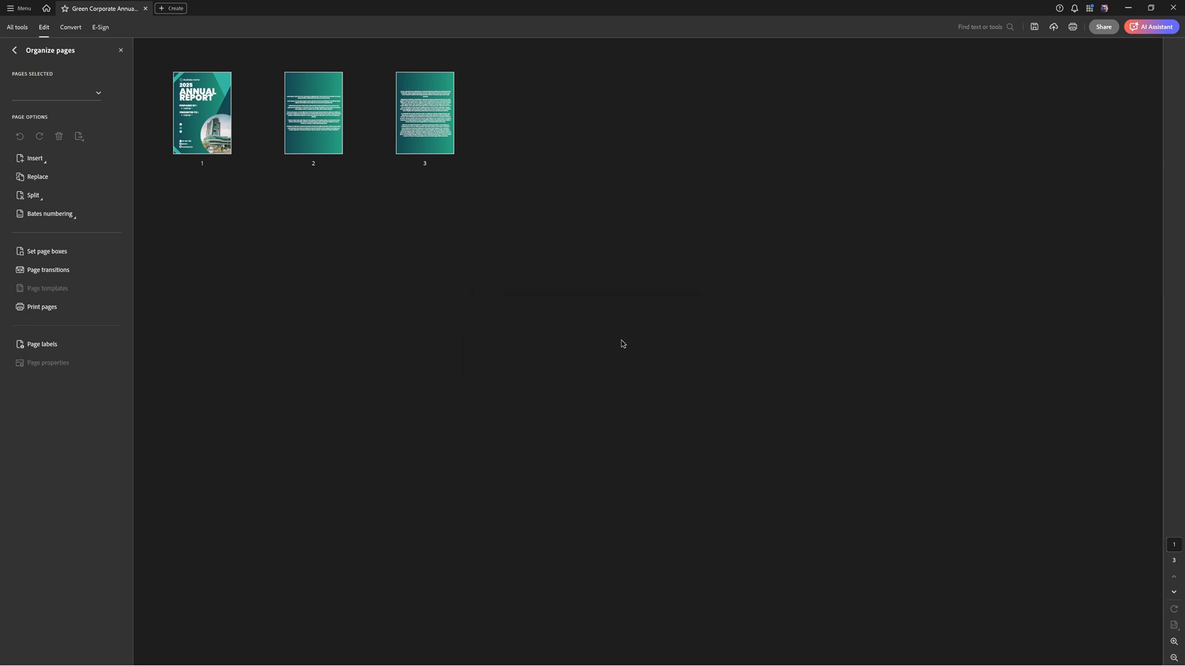
pyautogui.moveTo(358, 181)
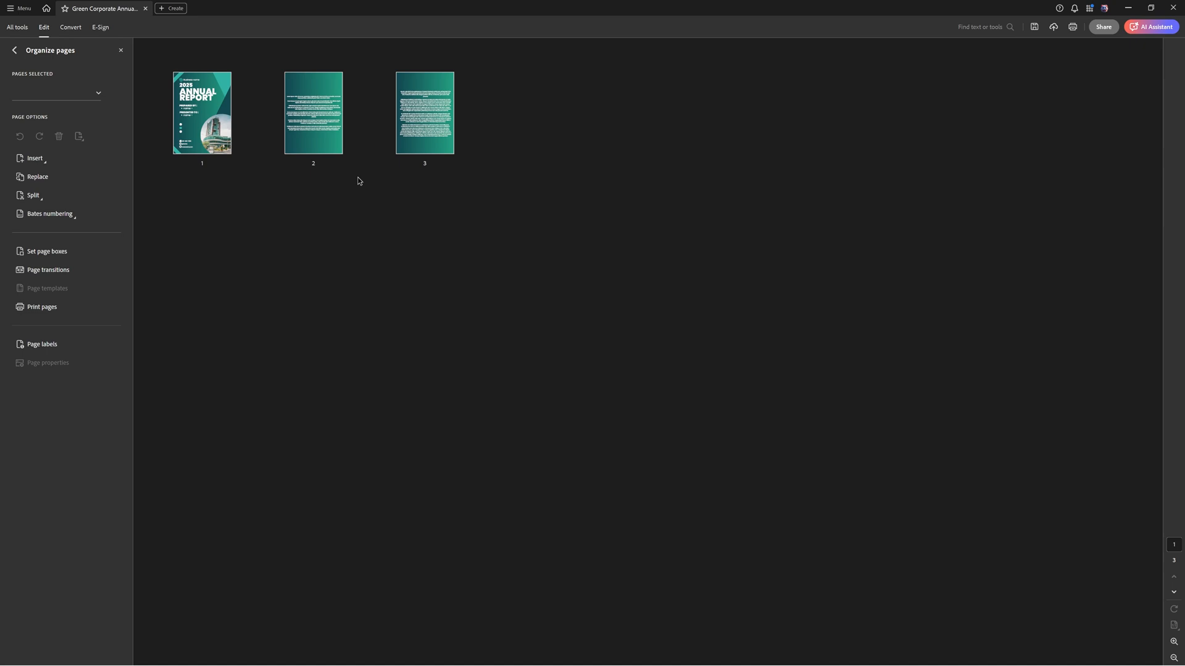
# Select the page 3 thumbnail in the page organizer.
pyautogui.click(424, 113)
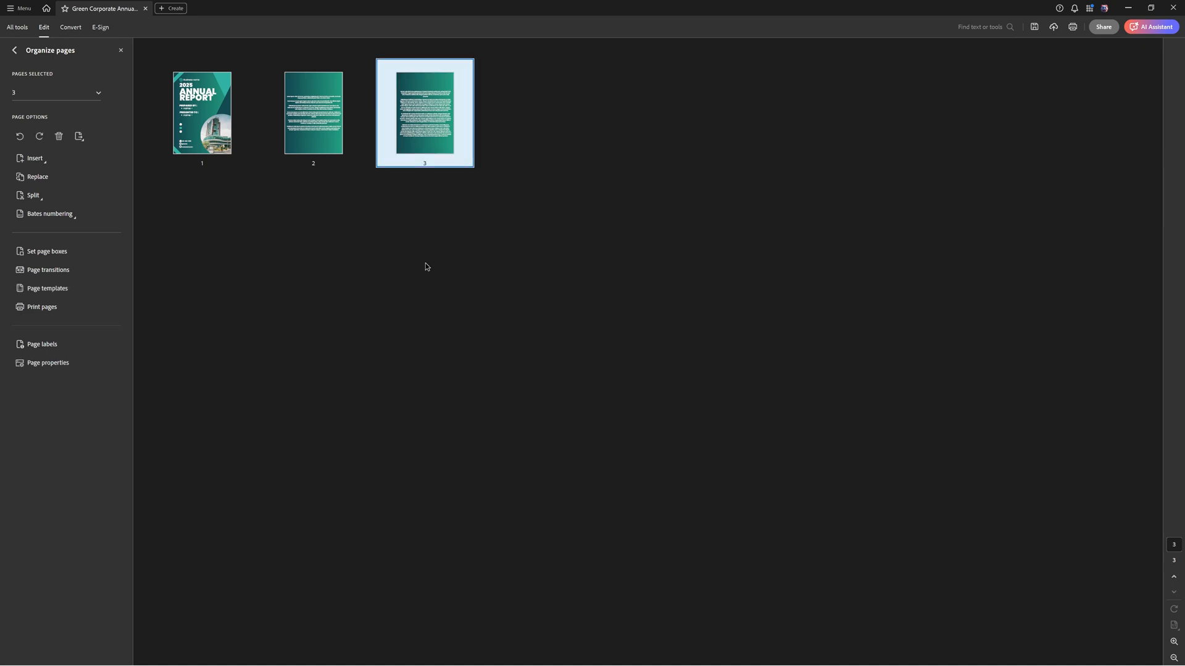
pyautogui.moveTo(85, 185)
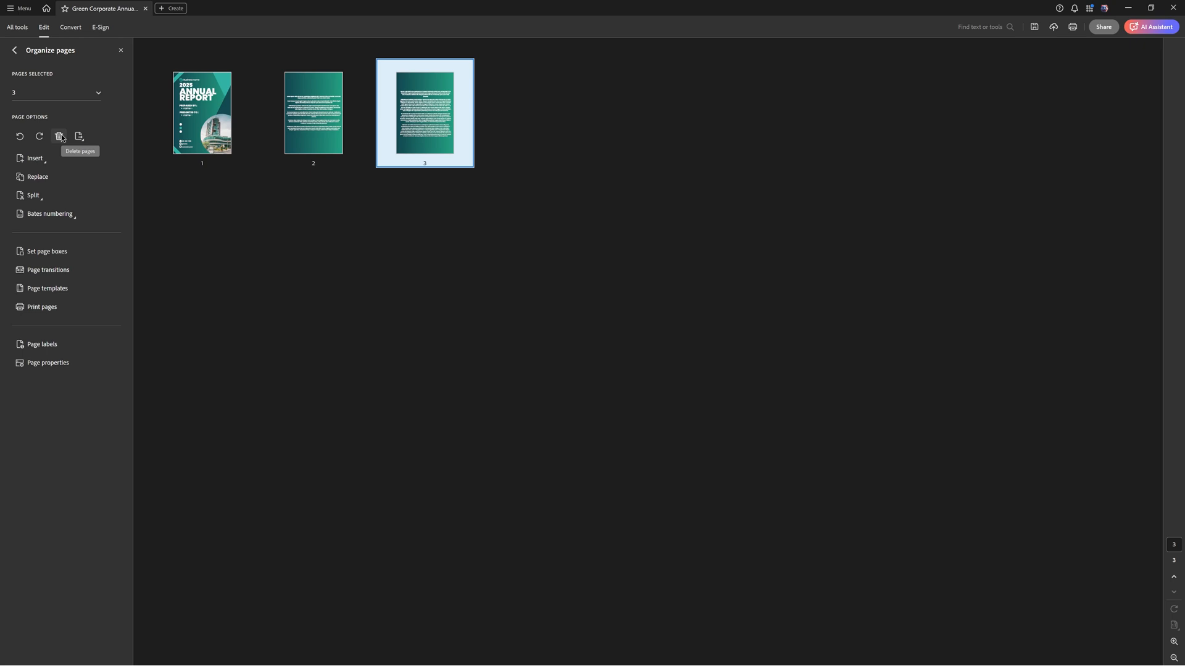
pyautogui.moveTo(327, 222)
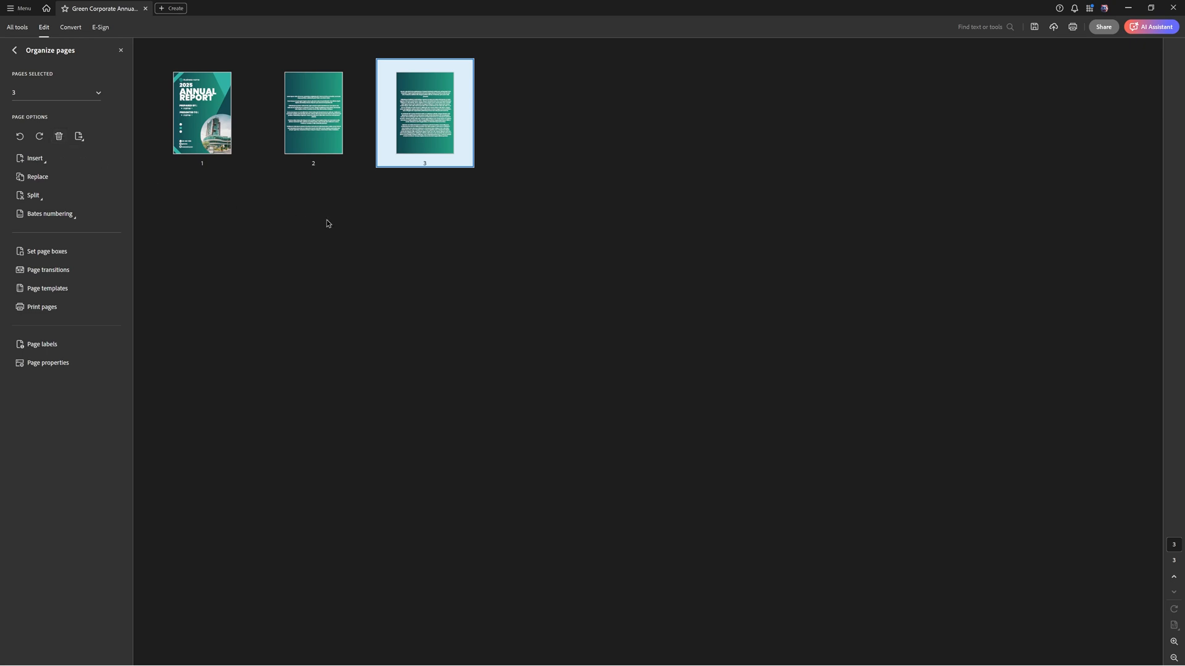
pyautogui.click(313, 112)
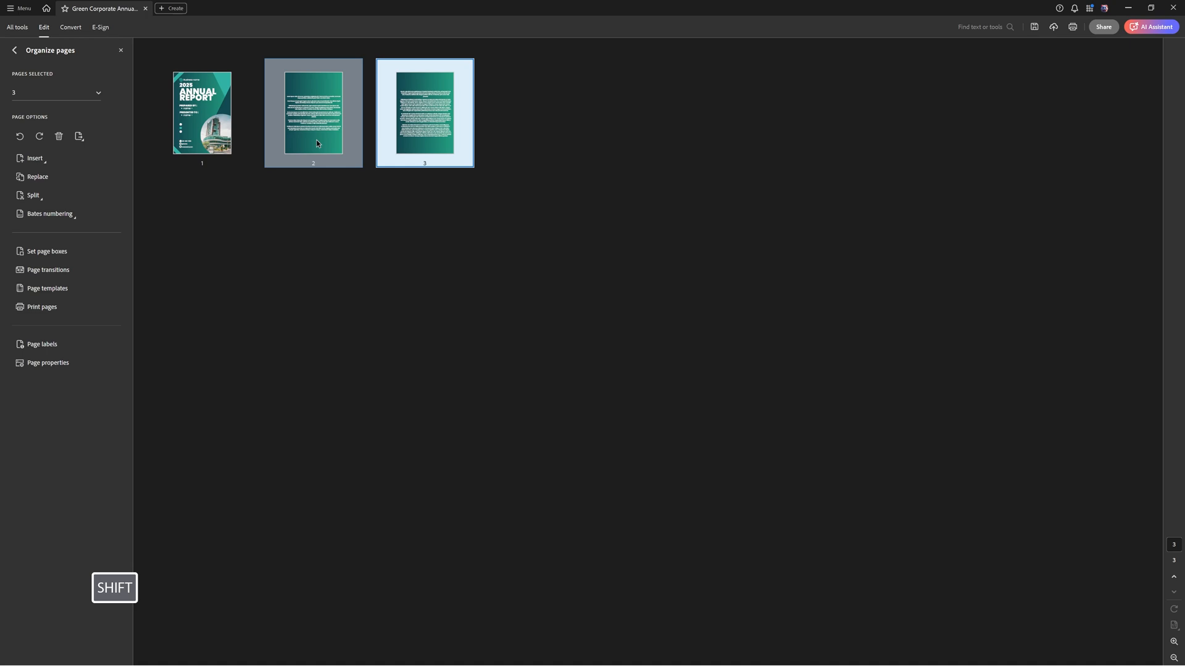
# Select pages 2 and 3 together, delete them and confirm.
pyautogui.click(313, 113)
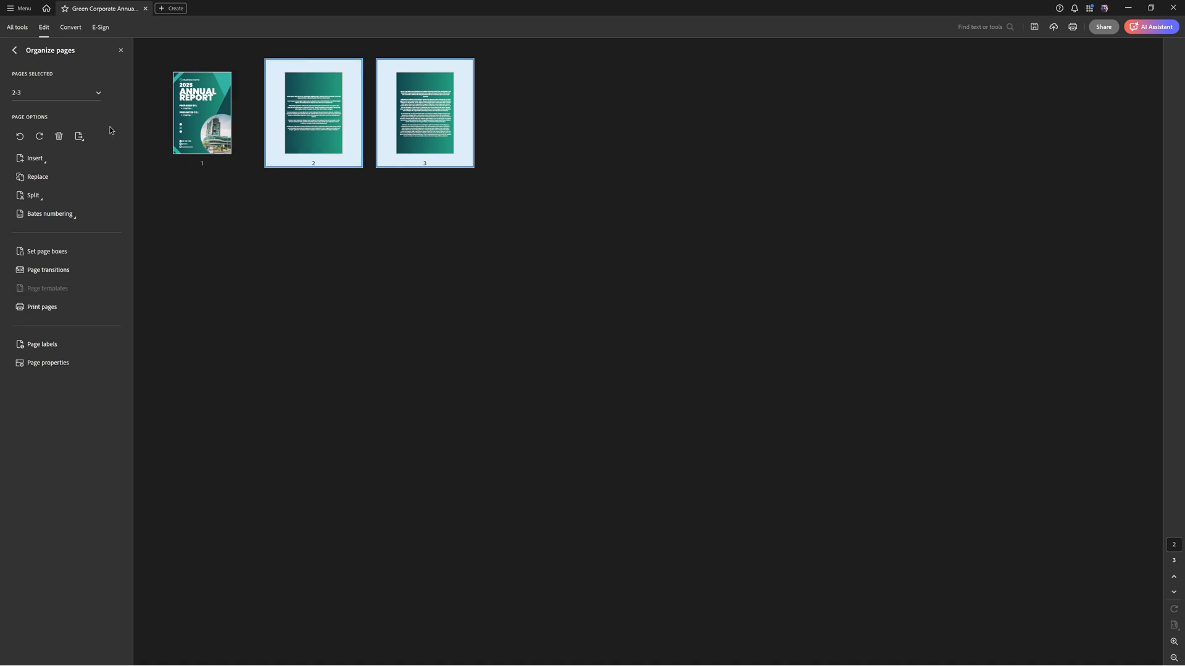
pyautogui.moveTo(58, 136)
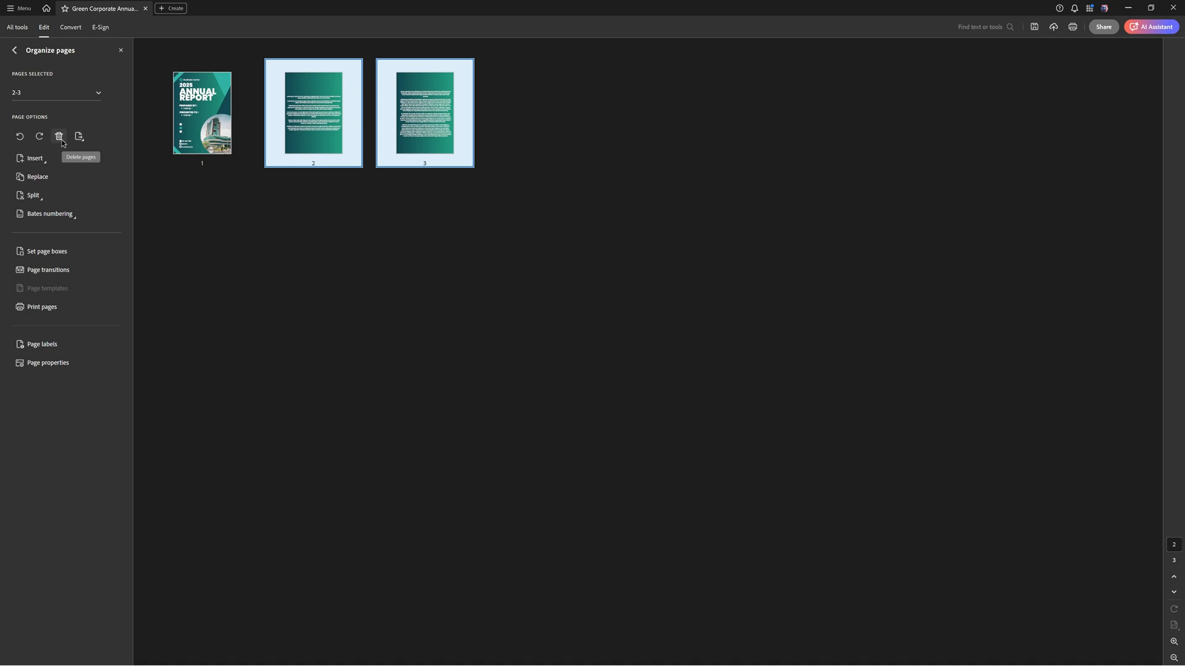
pyautogui.click(58, 137)
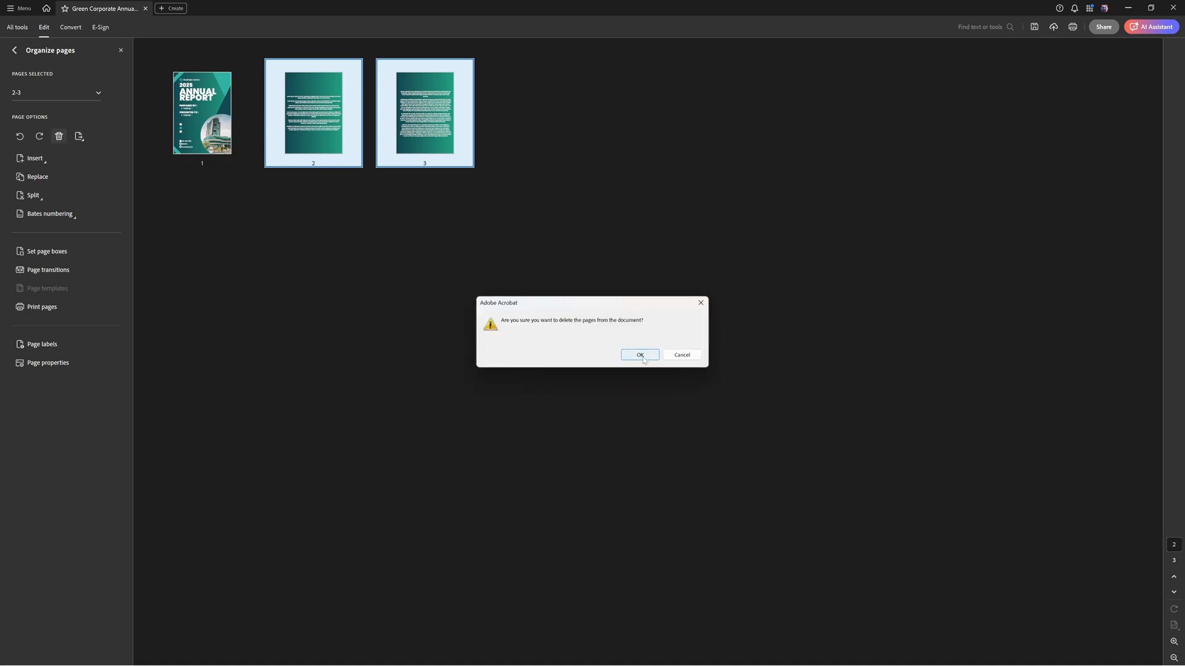
pyautogui.click(639, 356)
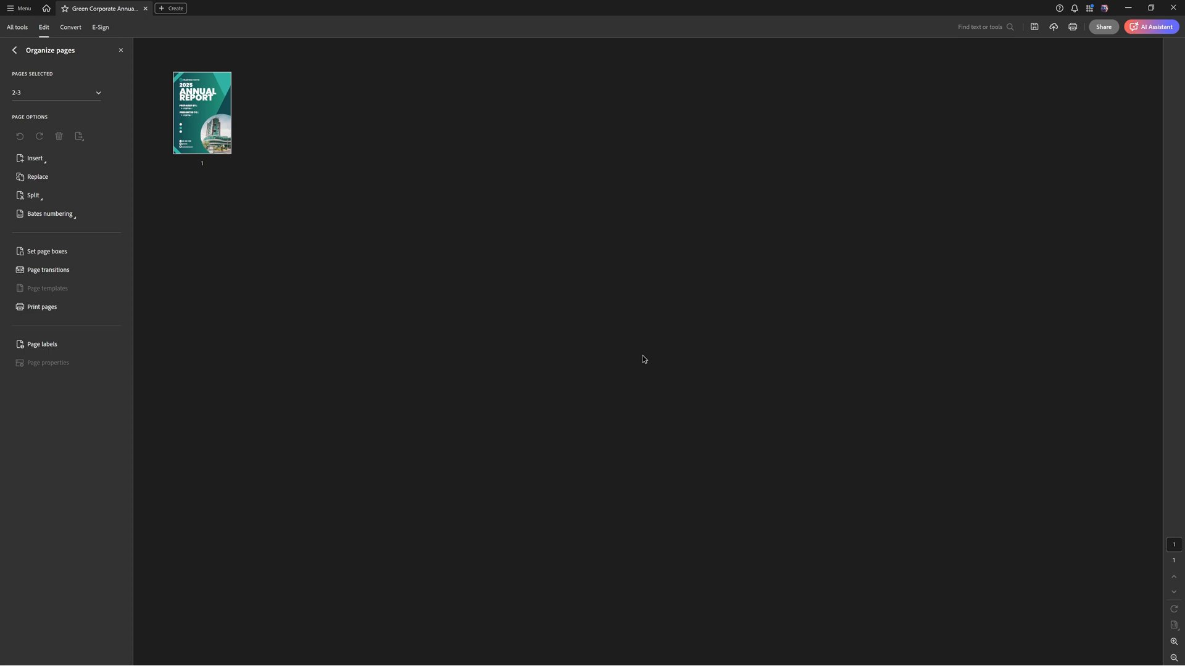